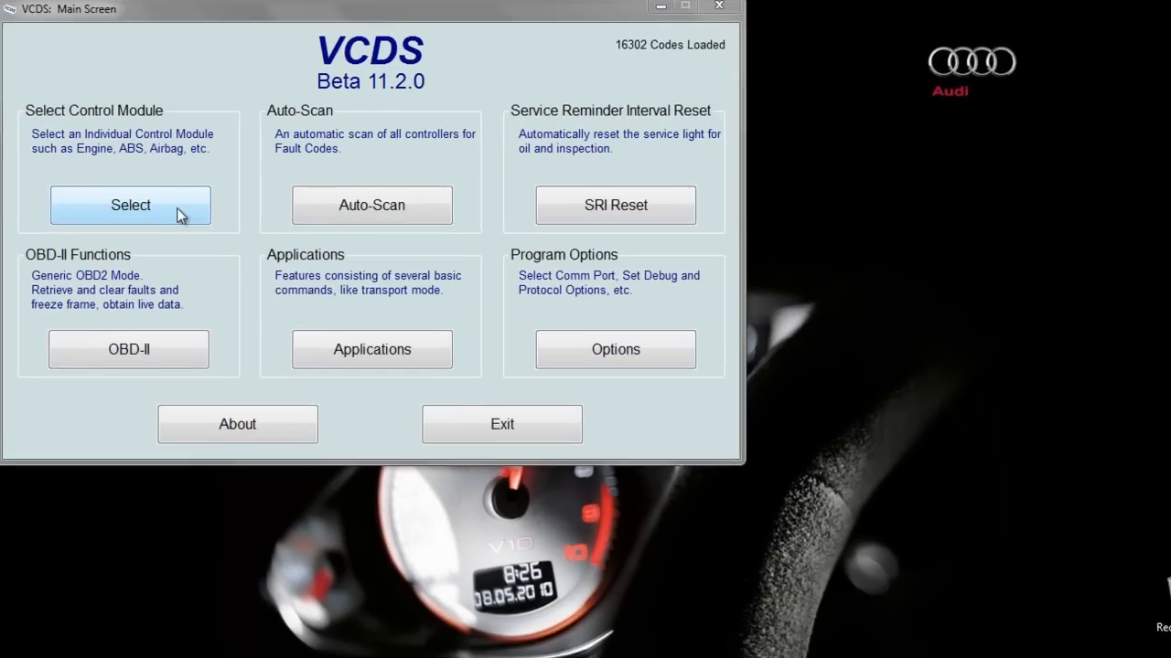
# Start loading the Select Control Module list from the VCDS main screen
pyautogui.click(129, 205)
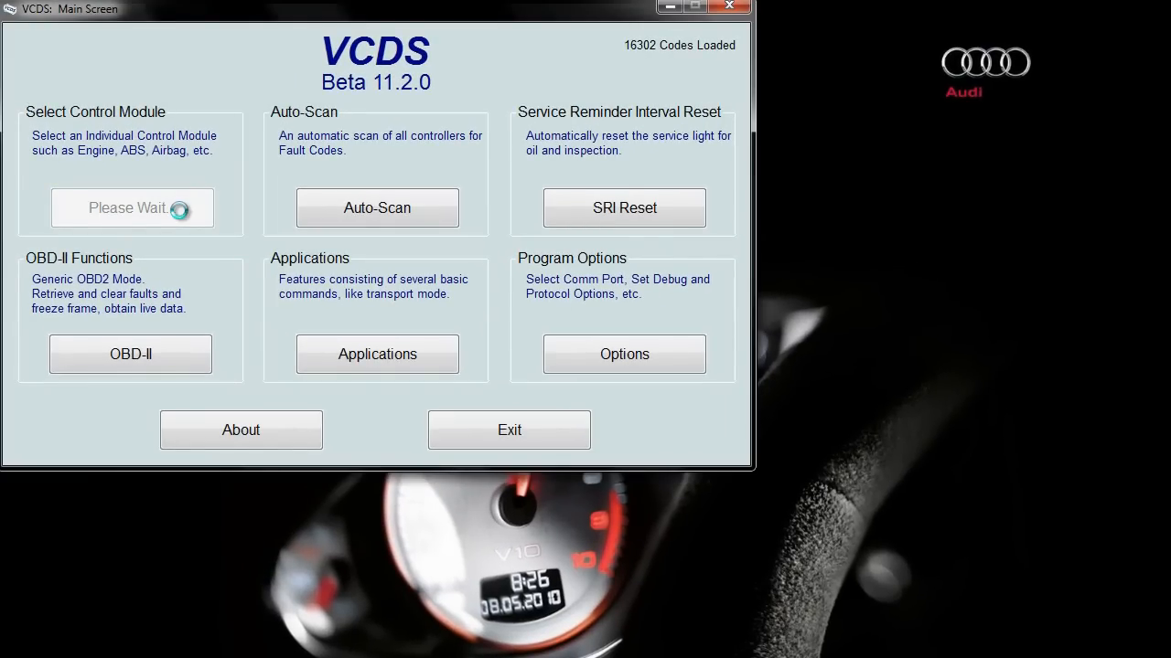
# Connect to the 46-Central Convenience module from the Common tab
pyautogui.click(132, 208)
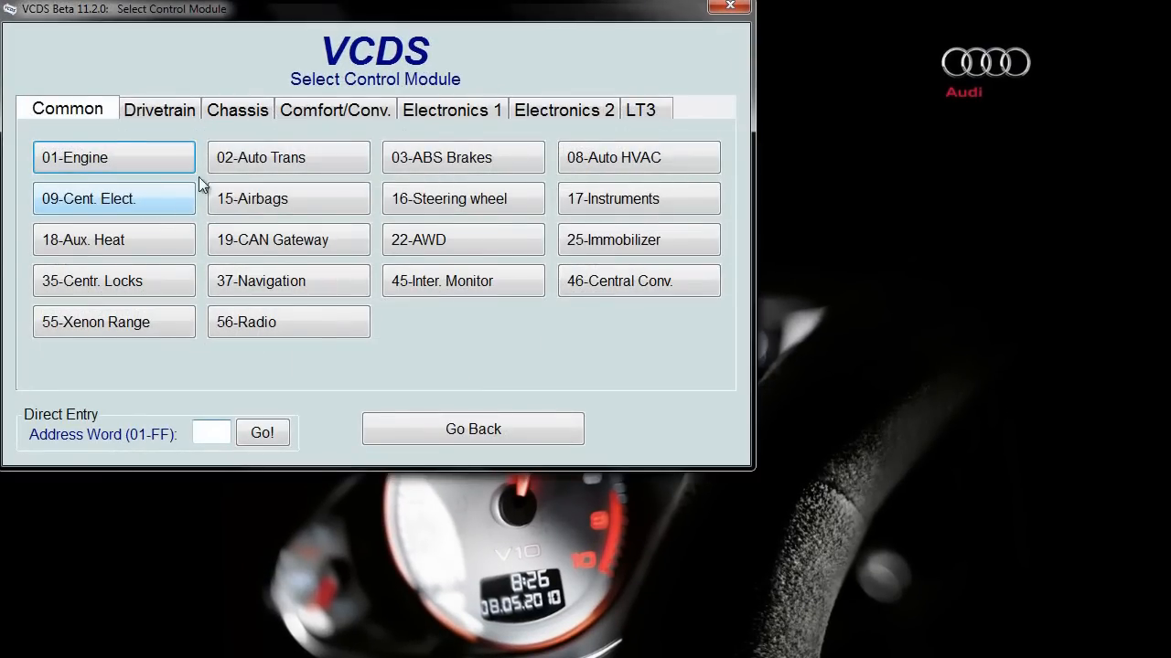
pyautogui.moveTo(150, 281)
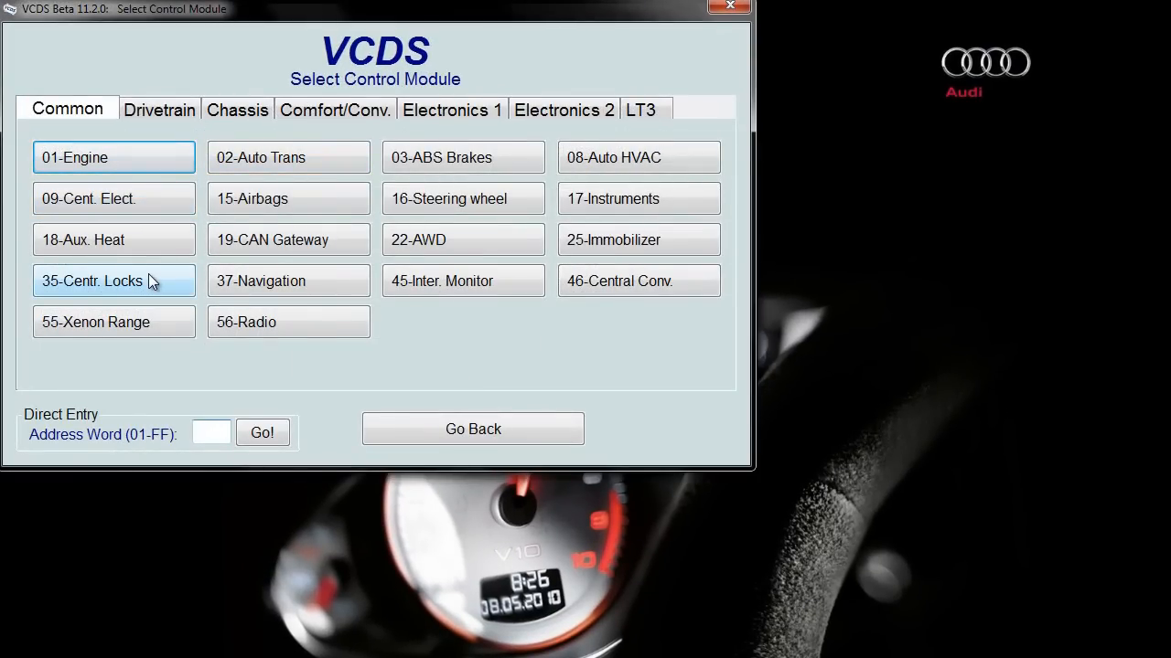
pyautogui.moveTo(589, 300)
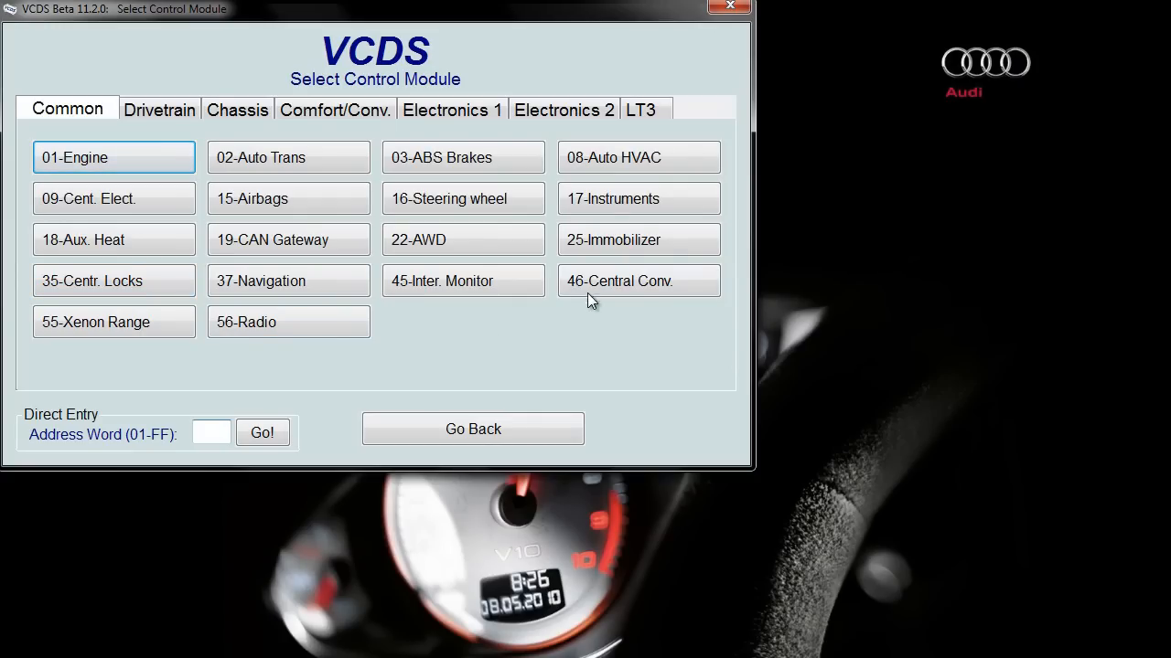
pyautogui.click(639, 282)
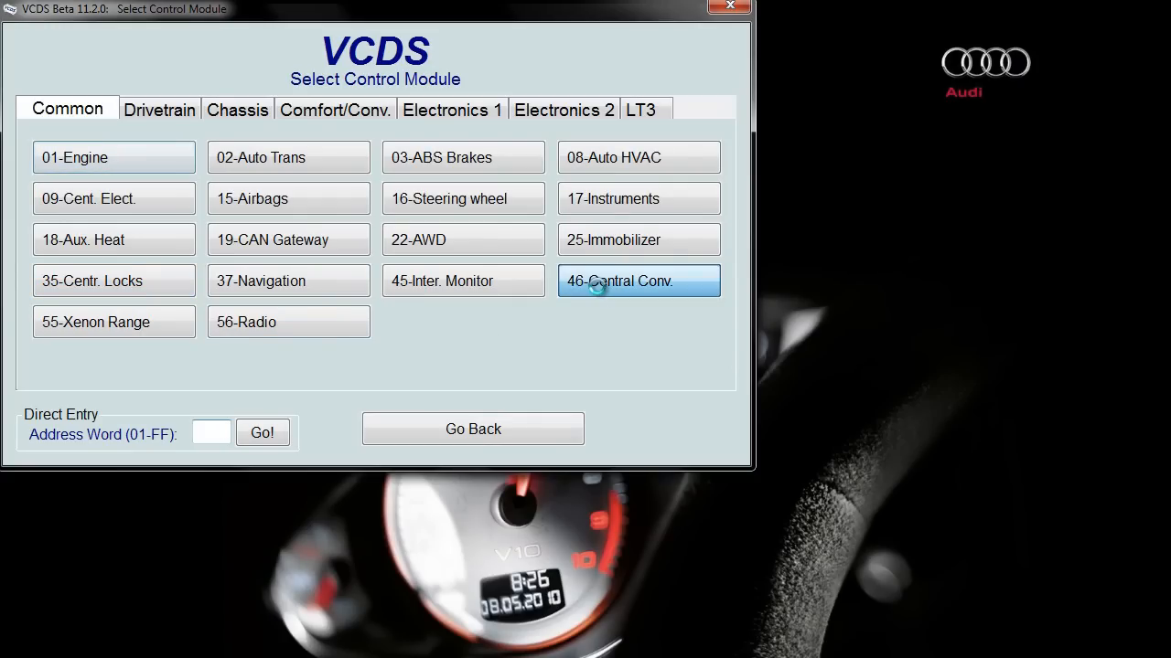
pyautogui.click(639, 281)
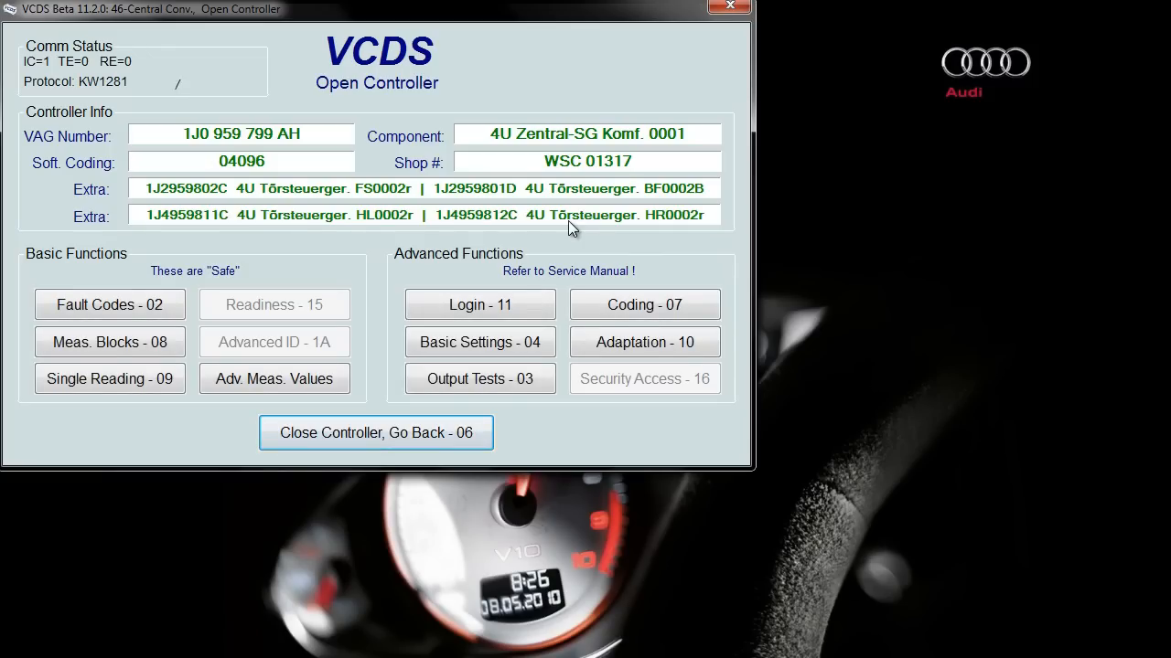
# Enter Adaptation - 10 for the Central Convenience module
pyautogui.click(644, 343)
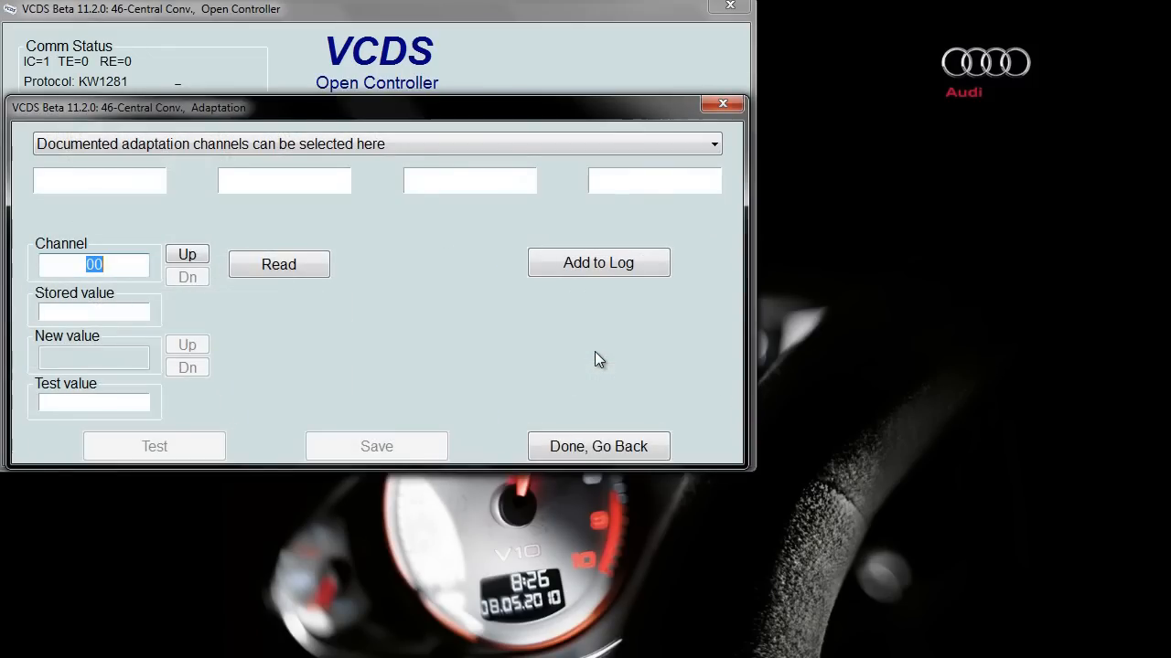
pyautogui.moveTo(420, 194)
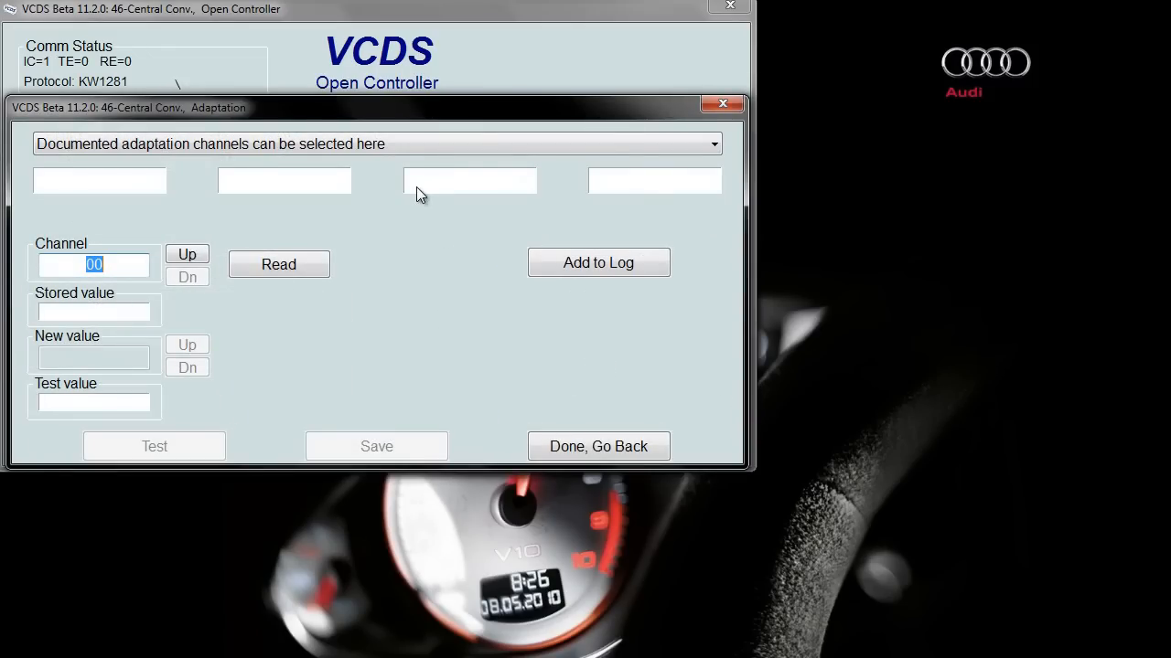
pyautogui.moveTo(157, 305)
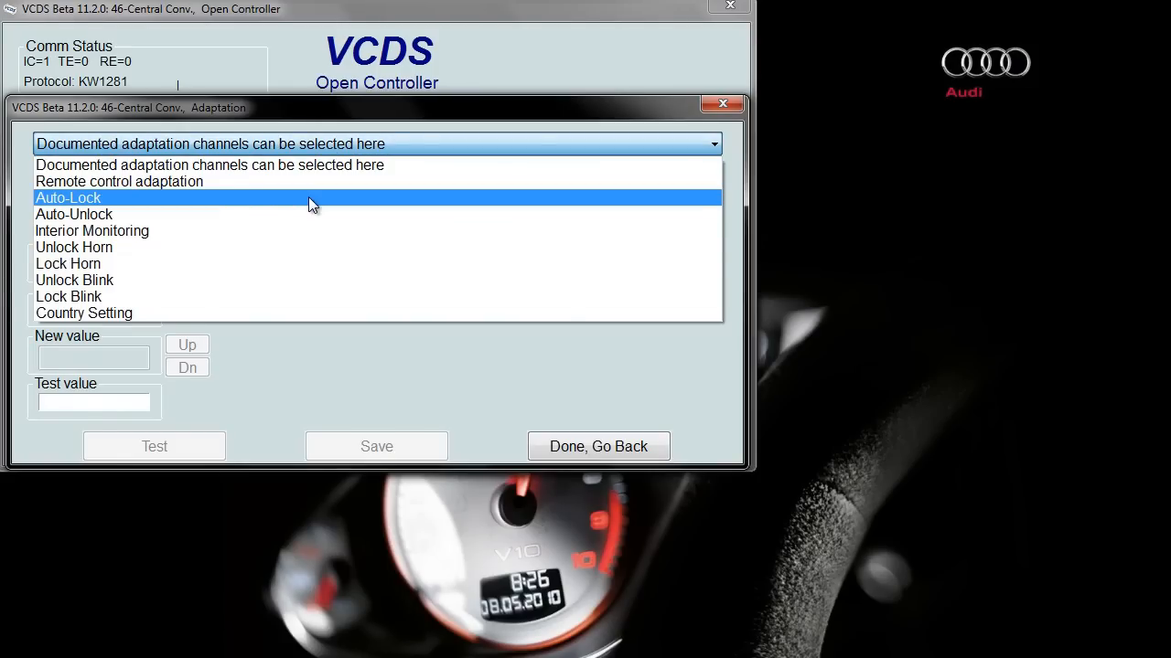
# Read adaptation channel 03 Auto-Lock, showing stored value 1 (ON), and dismiss its info popup
pyautogui.click(66, 198)
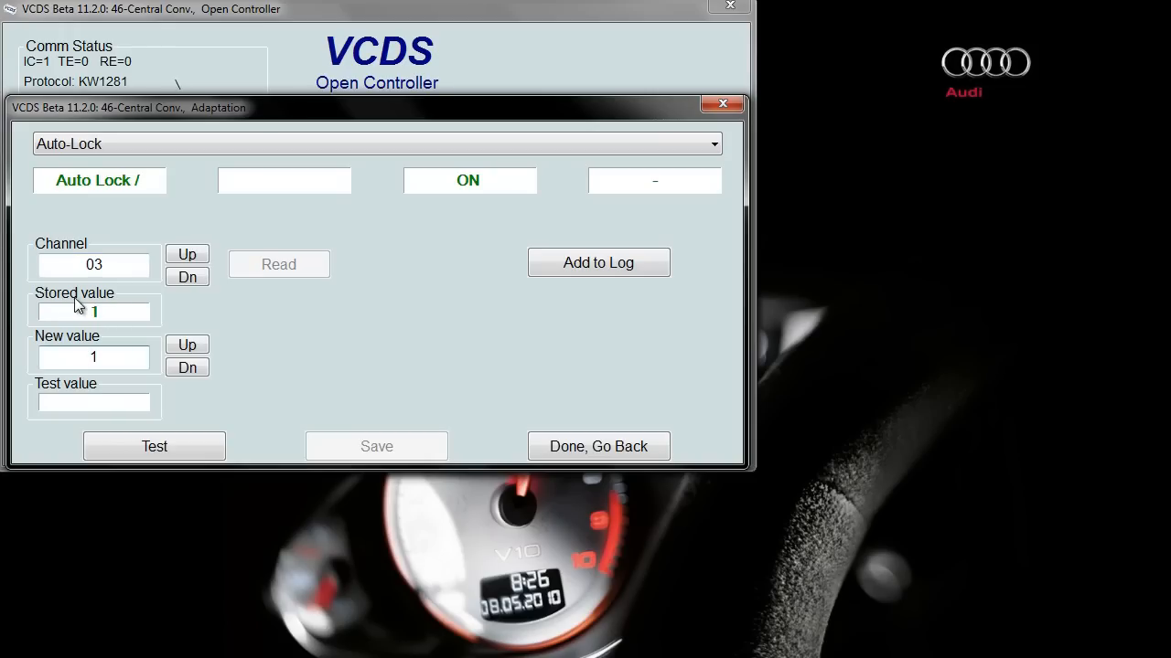
pyautogui.moveTo(121, 356)
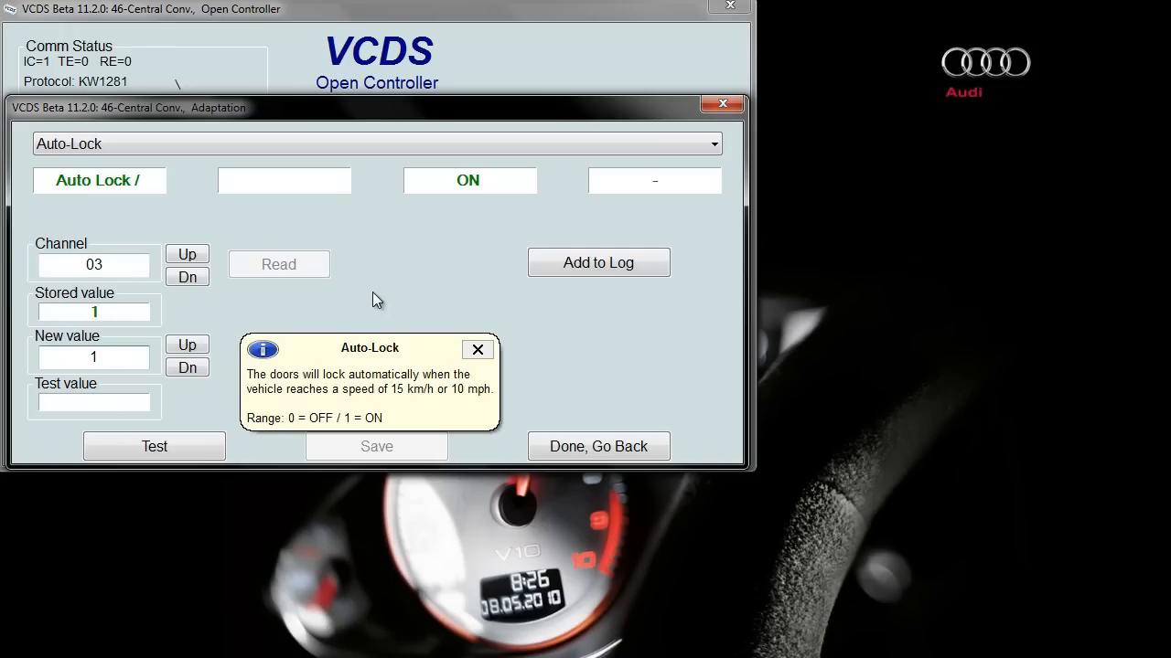
pyautogui.moveTo(477, 350)
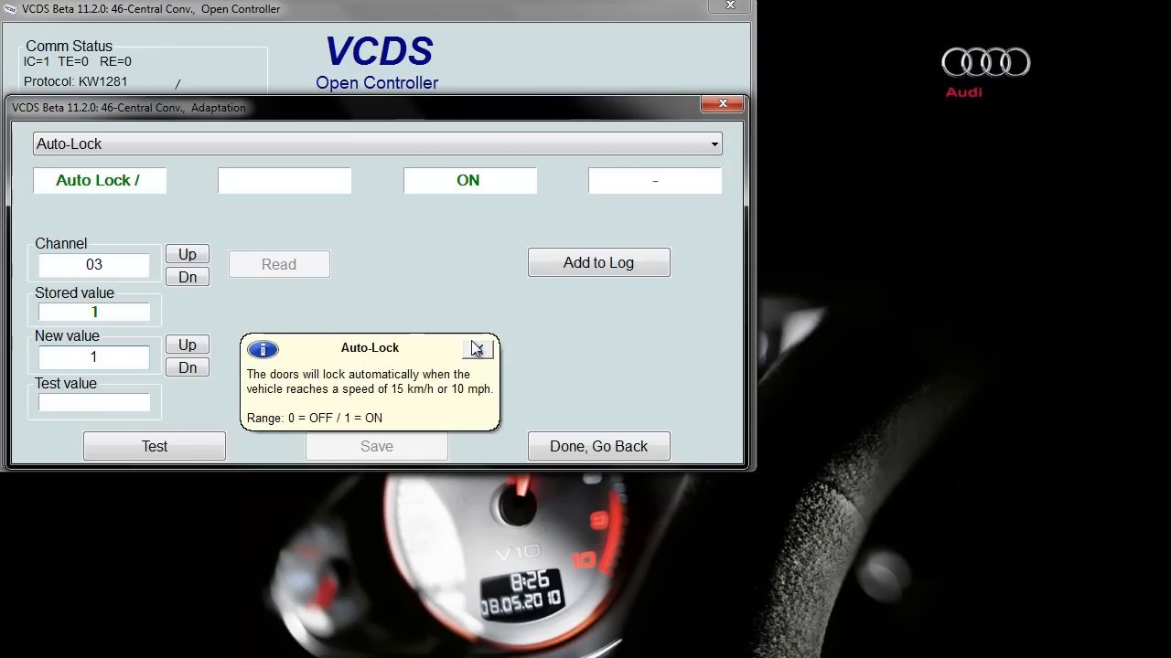
pyautogui.click(476, 348)
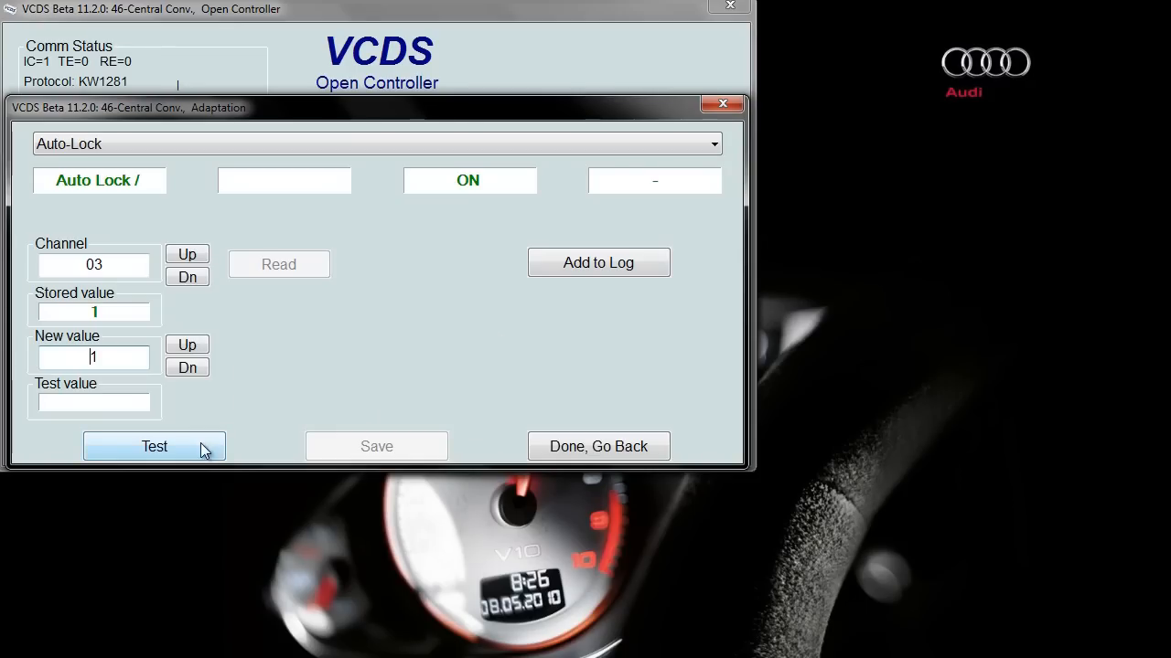
pyautogui.moveTo(379, 157)
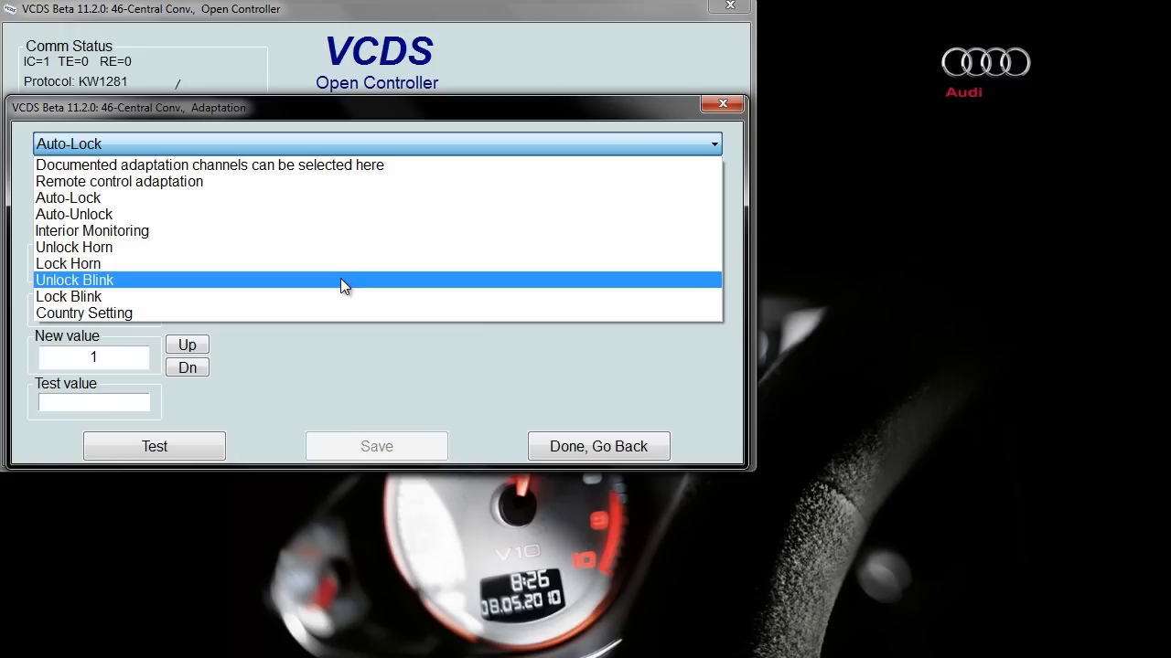
# Keep Auto-Lock selected and leave Adaptation via Done, Go Back to the Open Controller screen
pyautogui.click(84, 313)
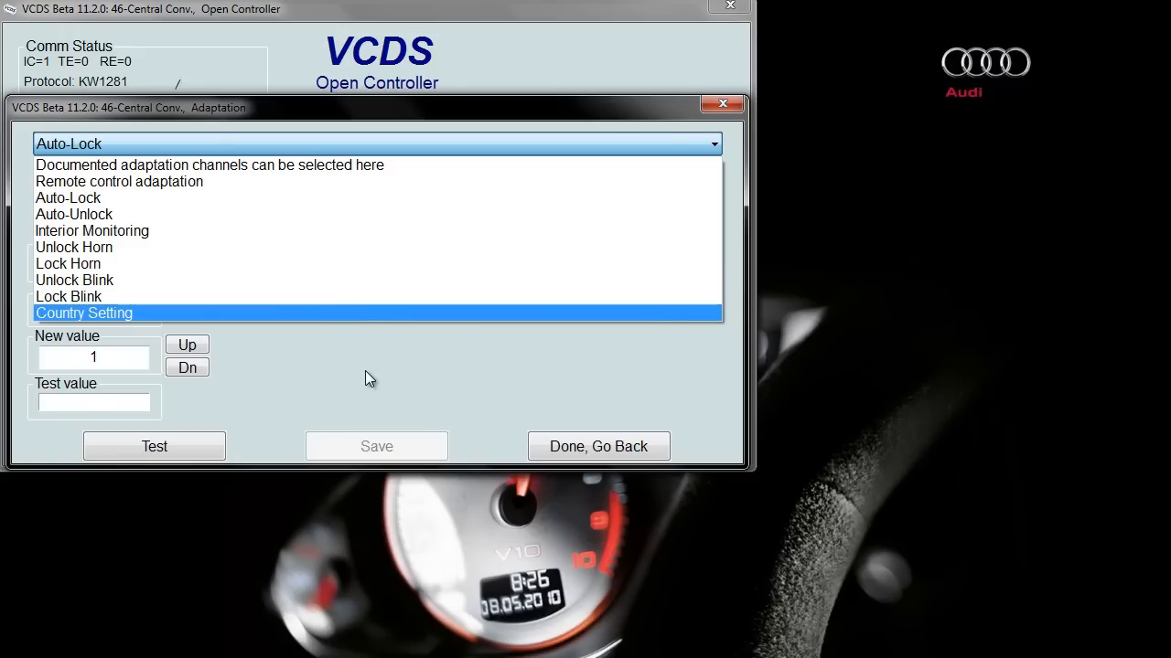
pyautogui.click(67, 198)
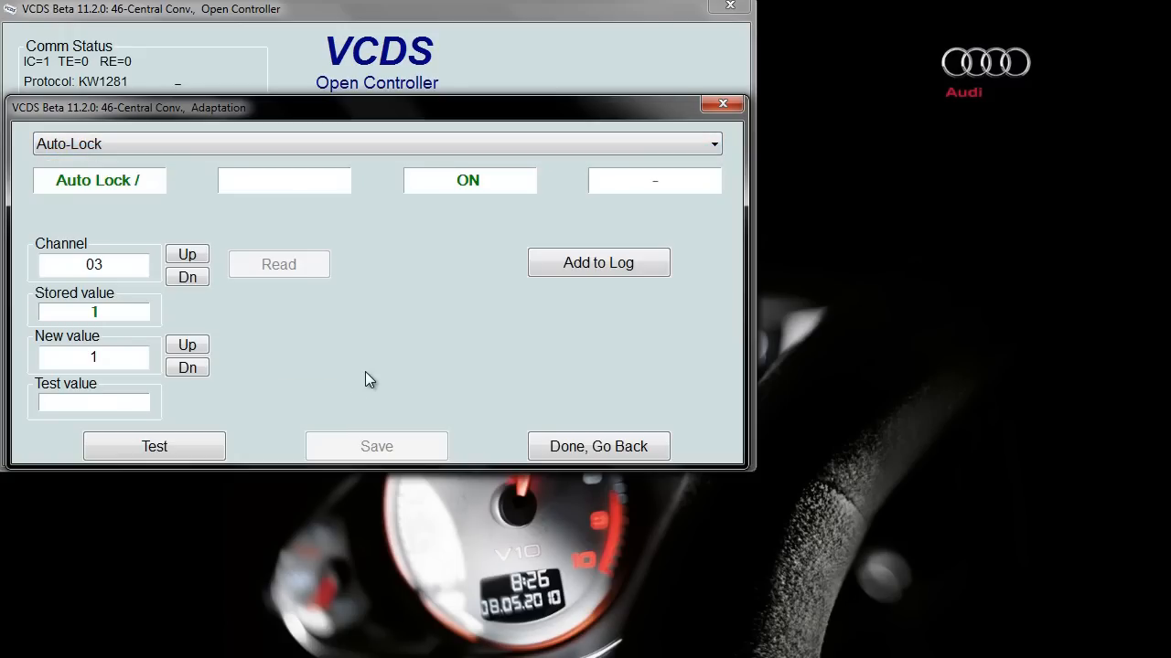
pyautogui.moveTo(596, 446)
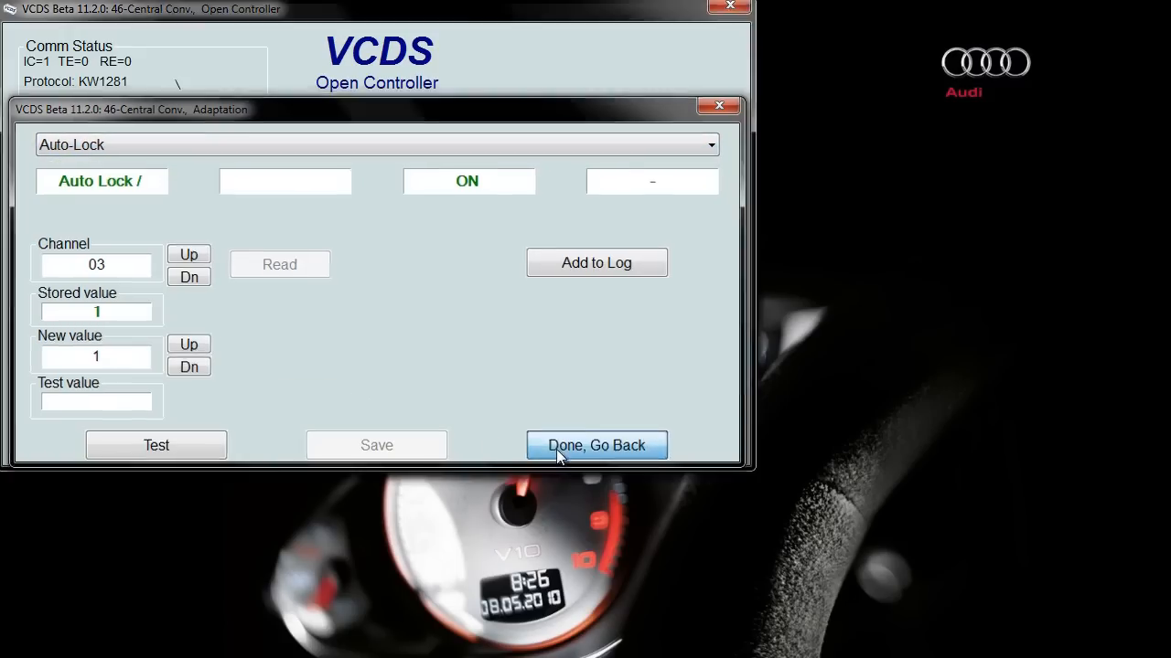
pyautogui.click(597, 447)
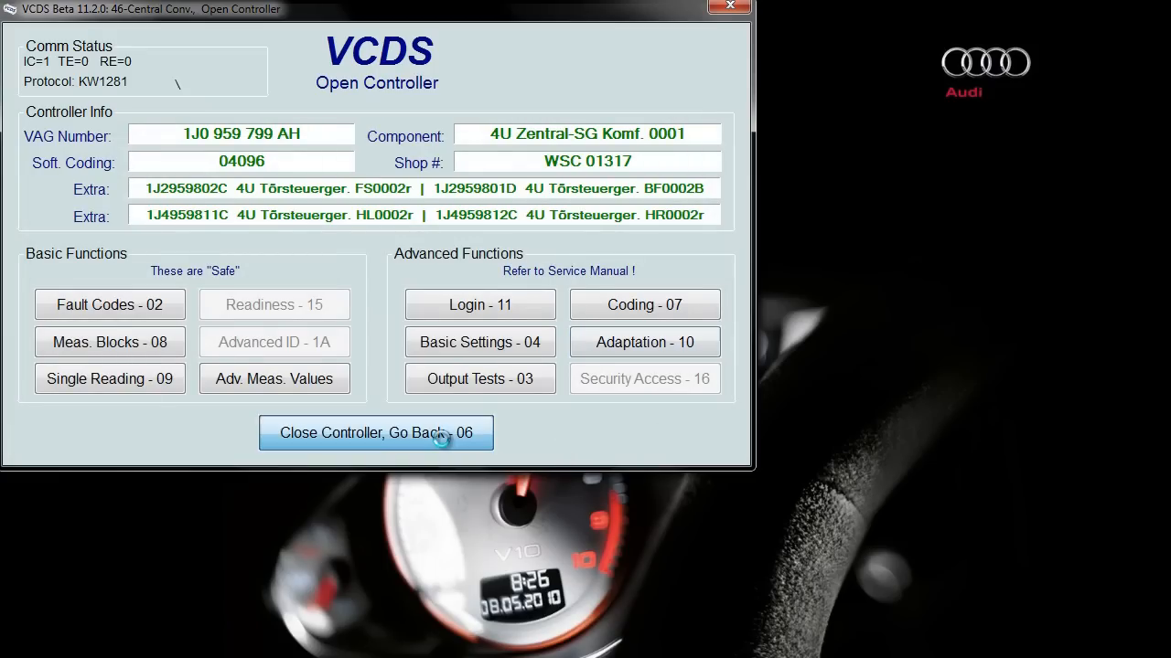